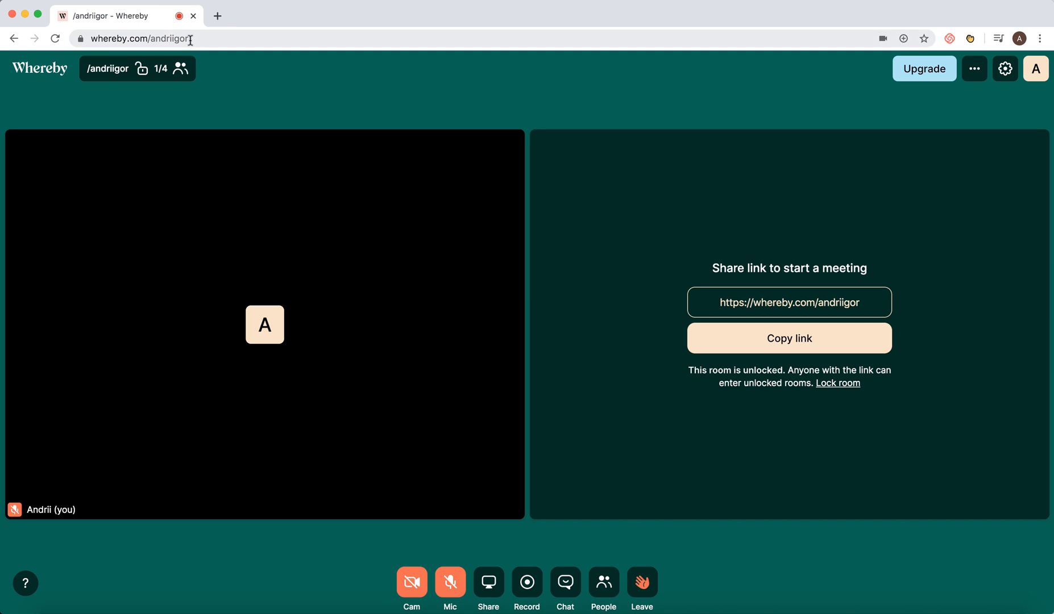
mouse_move(489, 593)
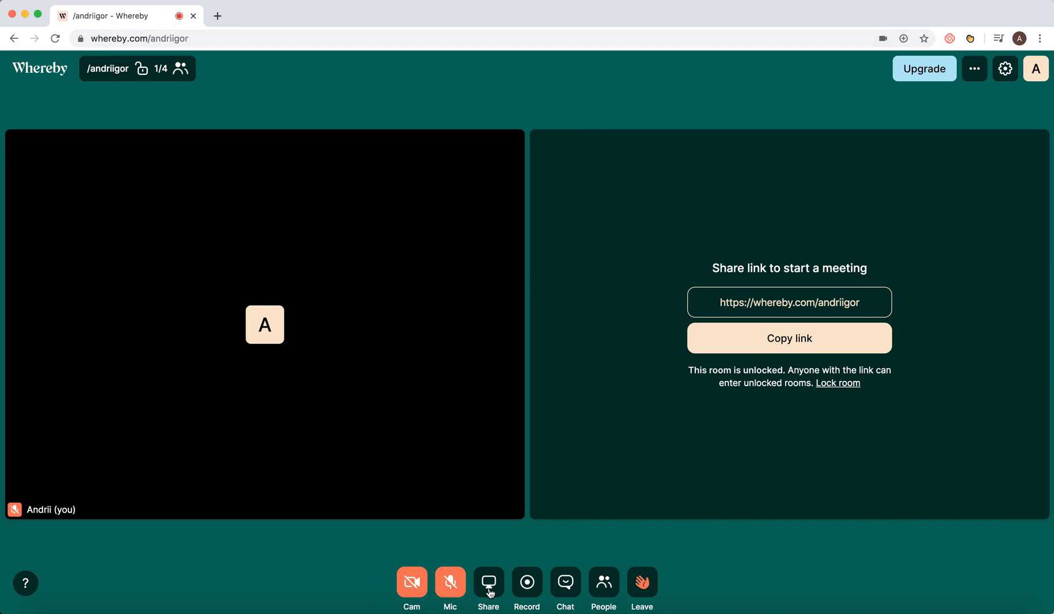
- Review the Window and Chrome Tab options, choose Entire Screen, and start sharing it with the room
left_click(487, 582)
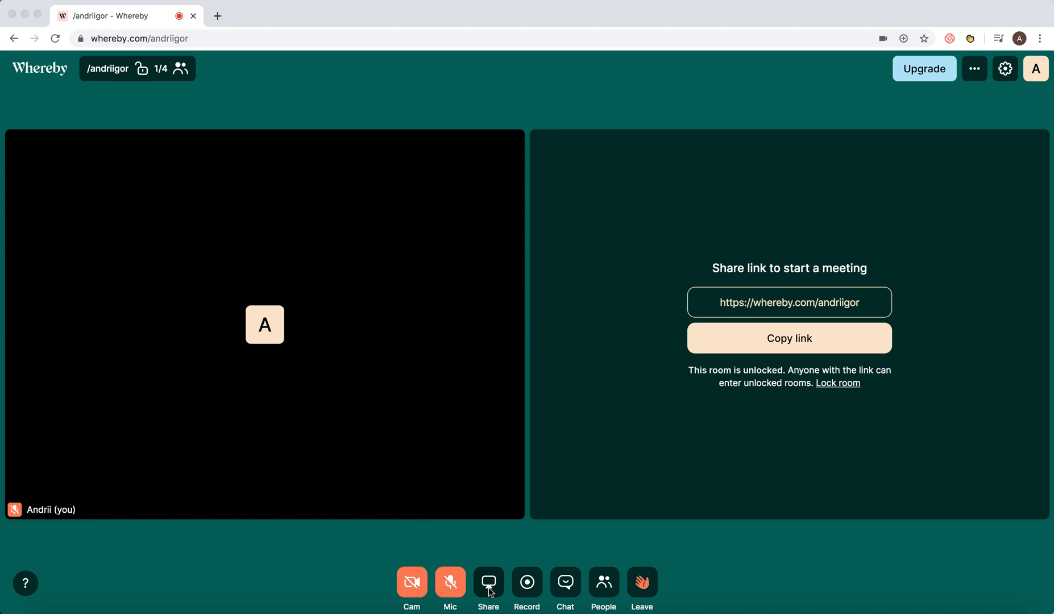
left_click(488, 581)
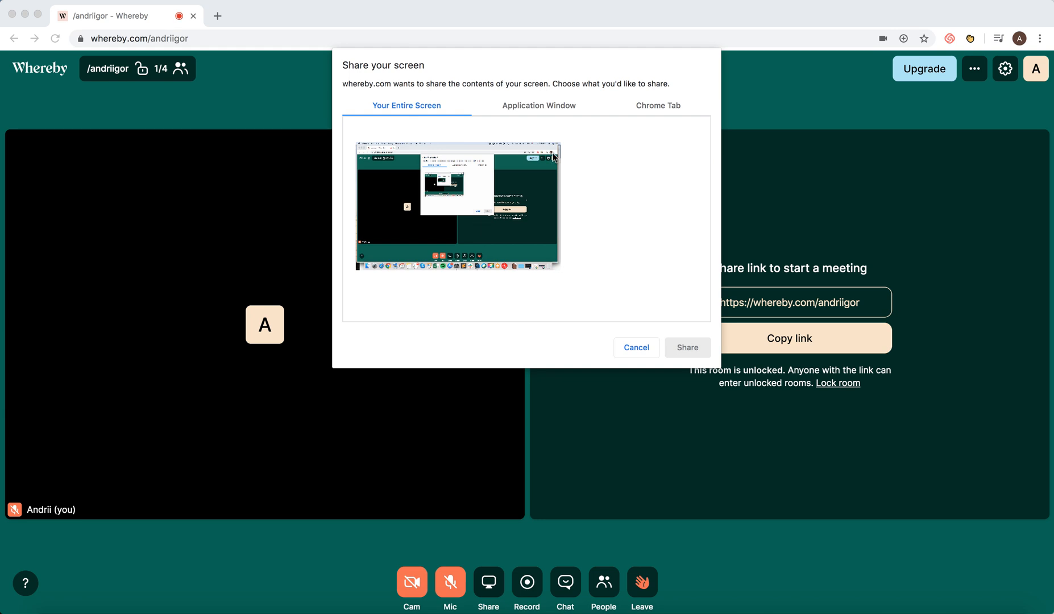
left_click(538, 105)
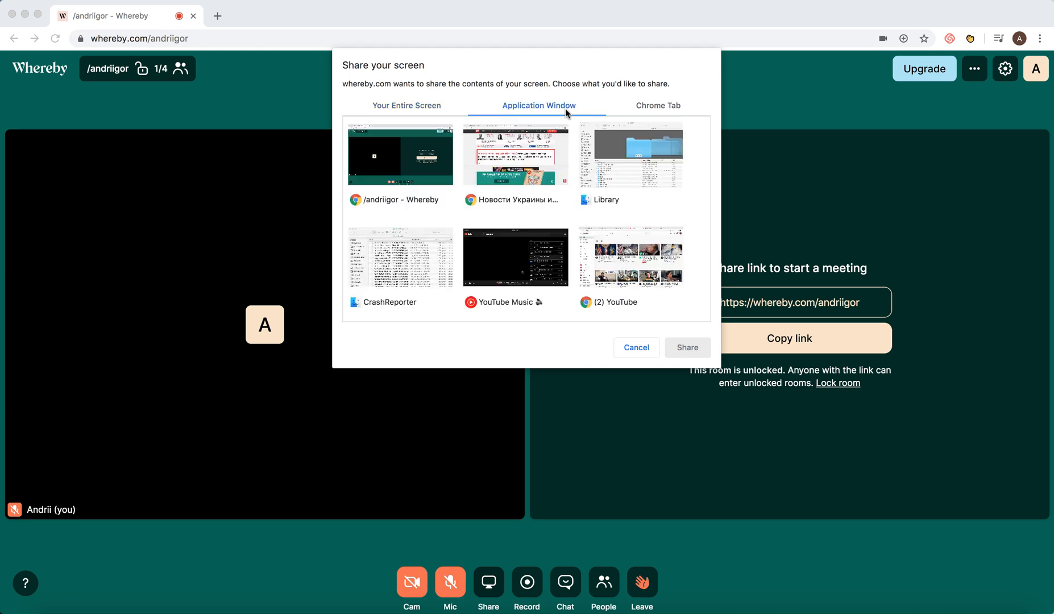
left_click(657, 104)
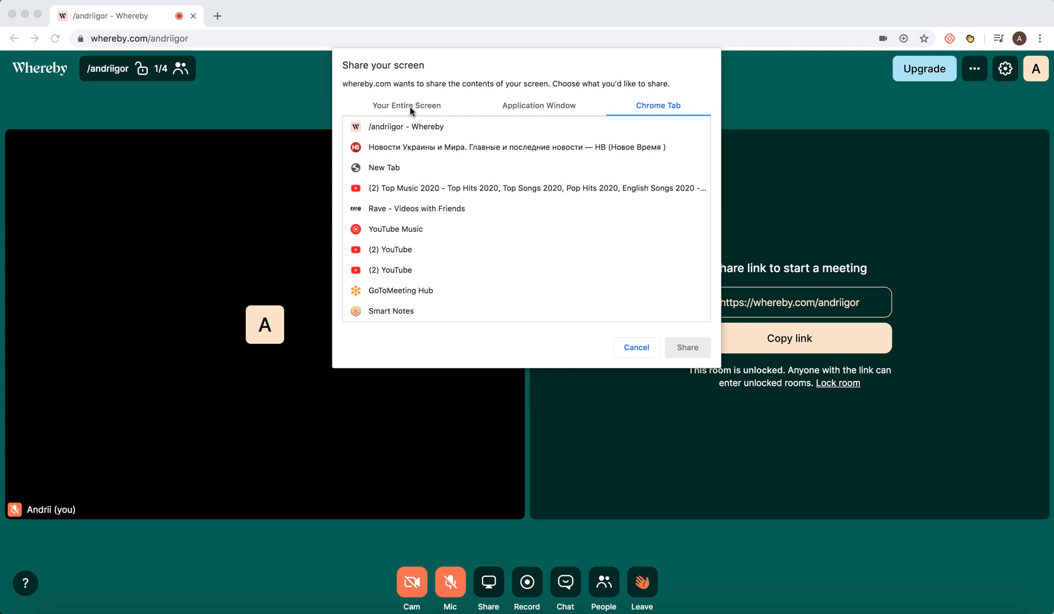
left_click(406, 104)
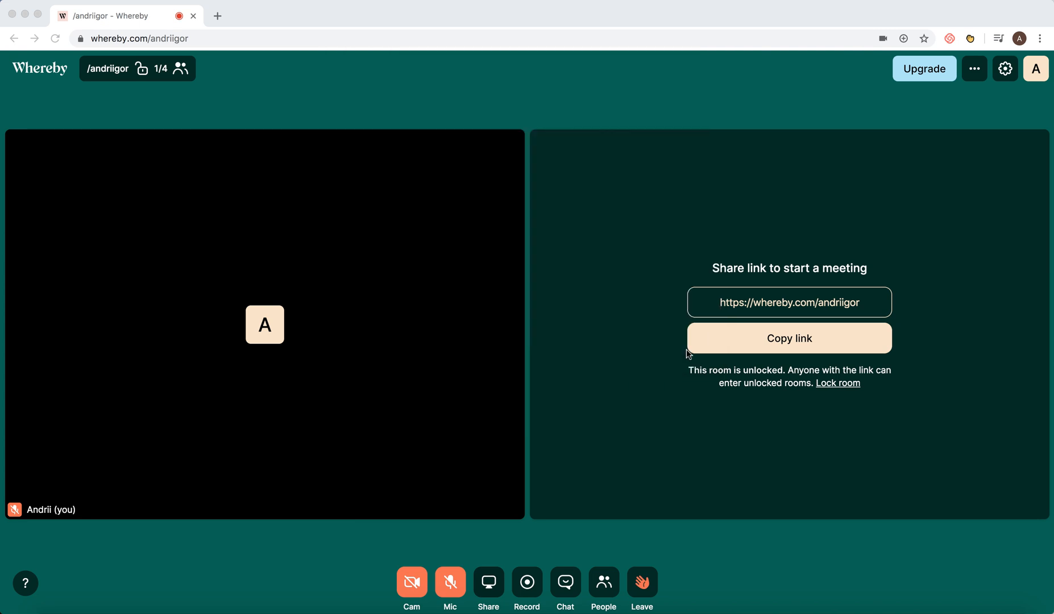
left_click(488, 587)
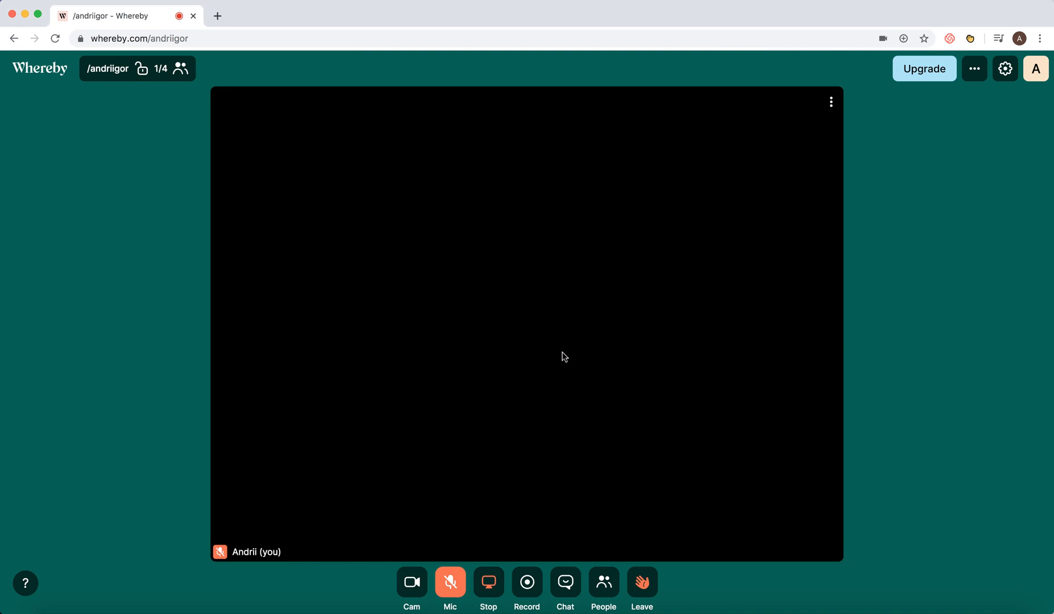
left_click(489, 582)
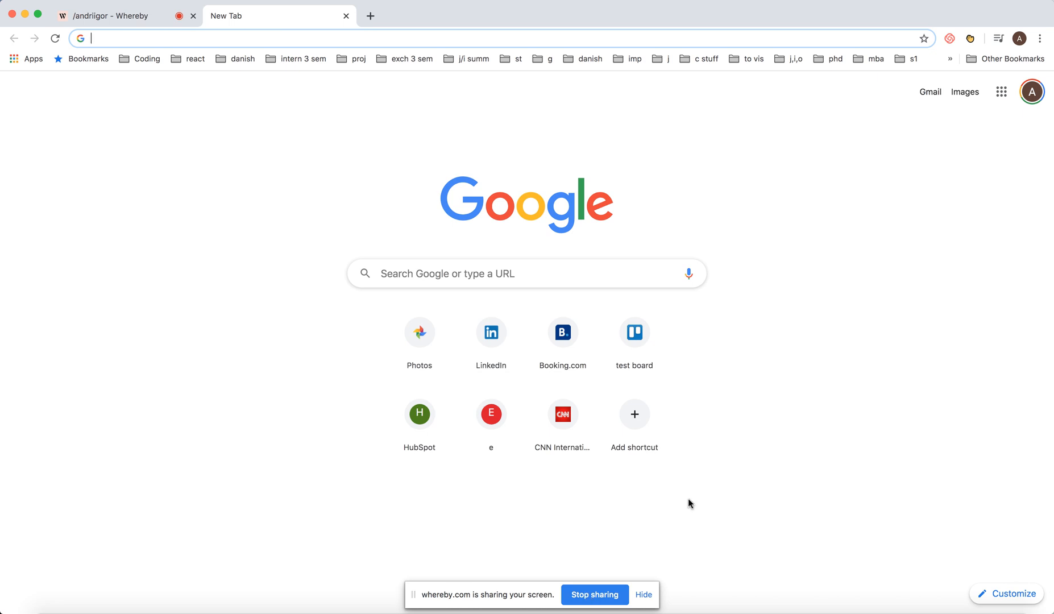
mouse_move(708, 183)
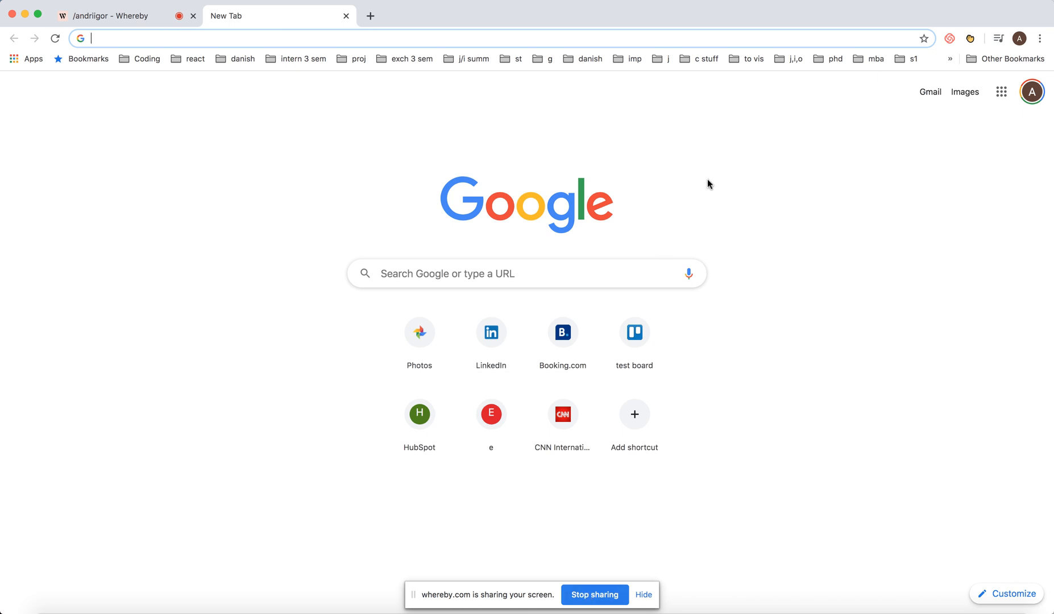
mouse_move(552, 173)
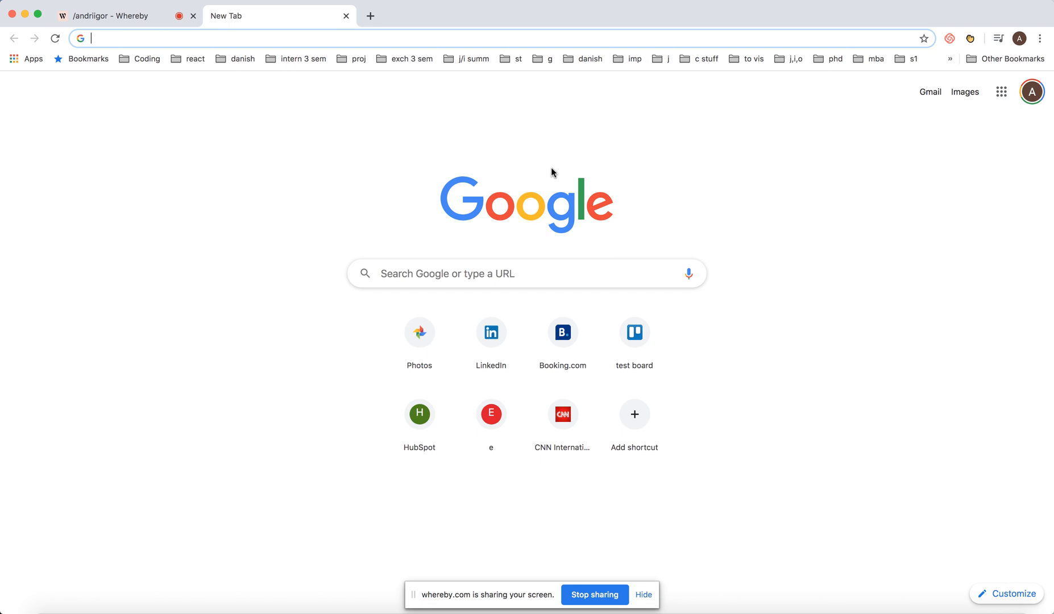
mouse_move(644, 17)
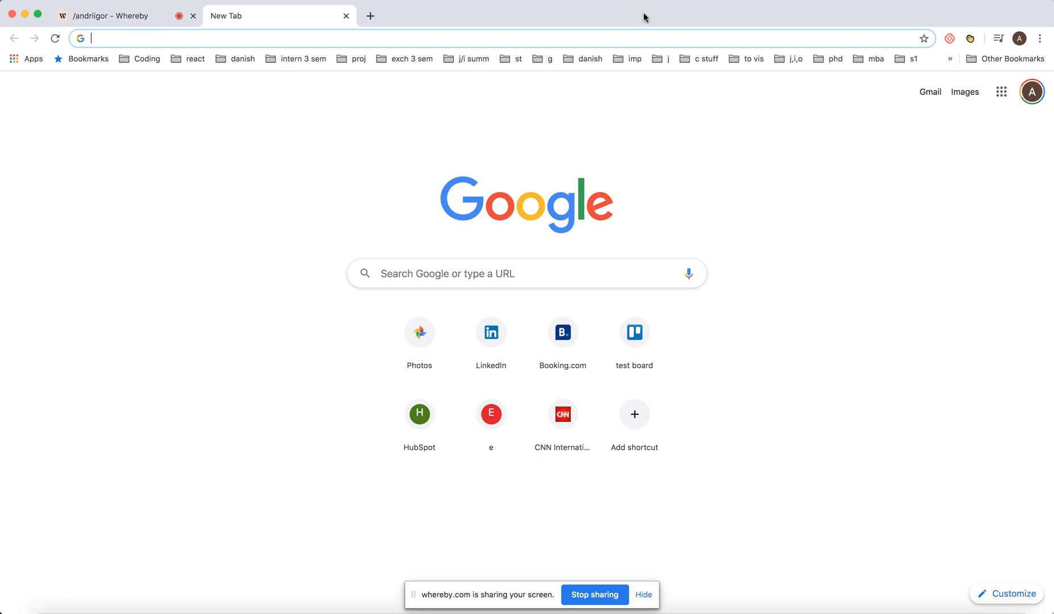
mouse_move(621, 161)
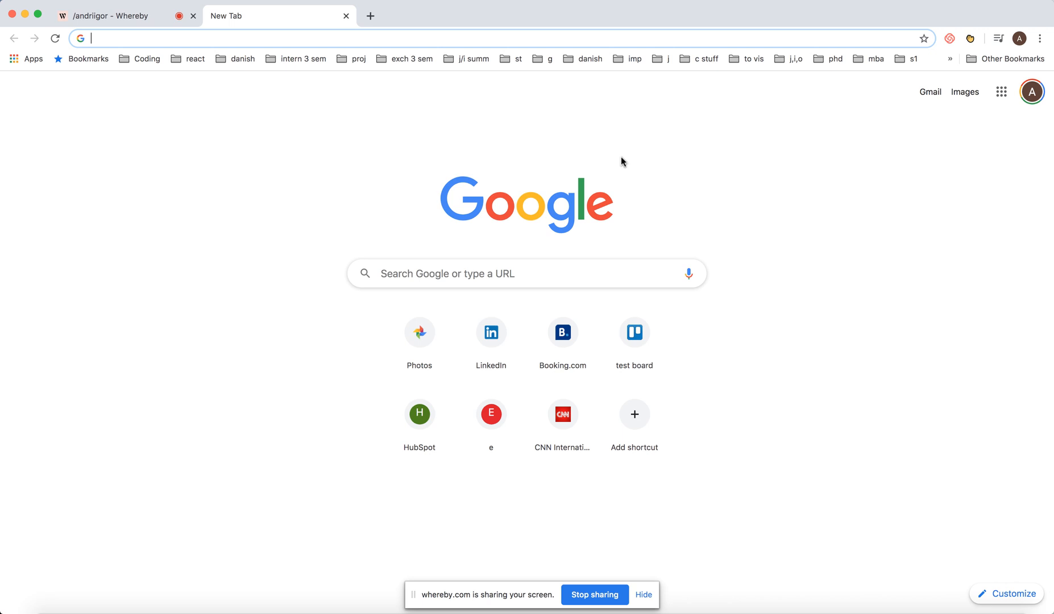
mouse_move(311, 341)
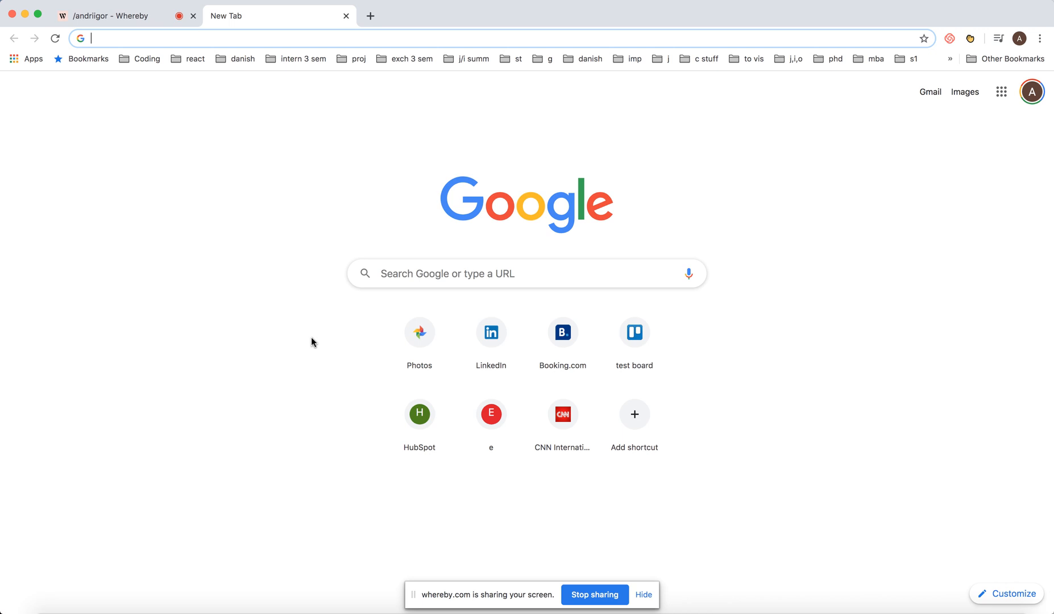
mouse_move(660, 200)
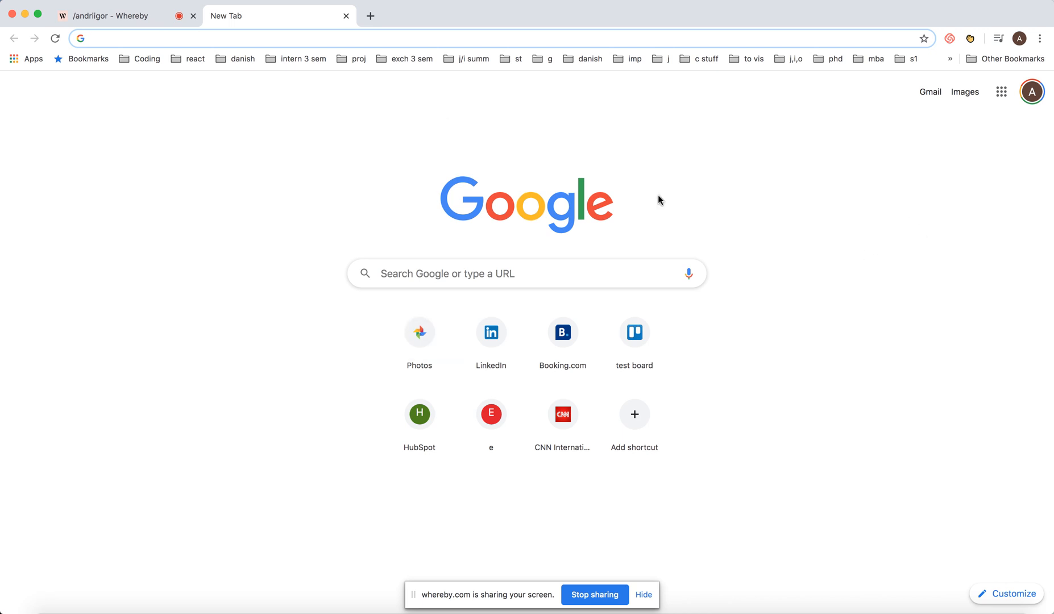
mouse_move(679, 201)
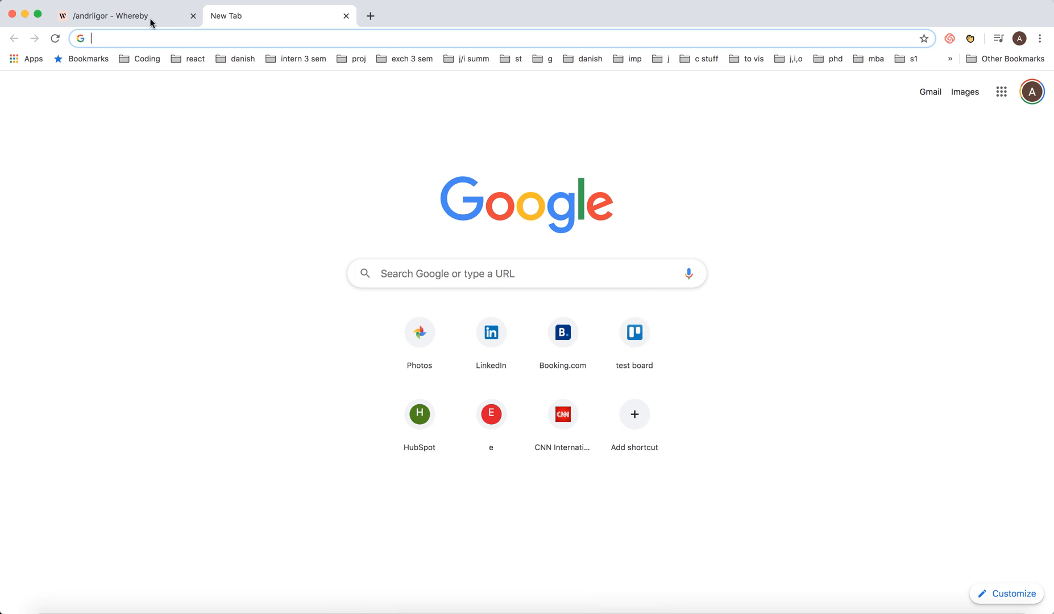
- Return to the '/andriigor - Whereby' room tab, now showing no active screen share
left_click(121, 16)
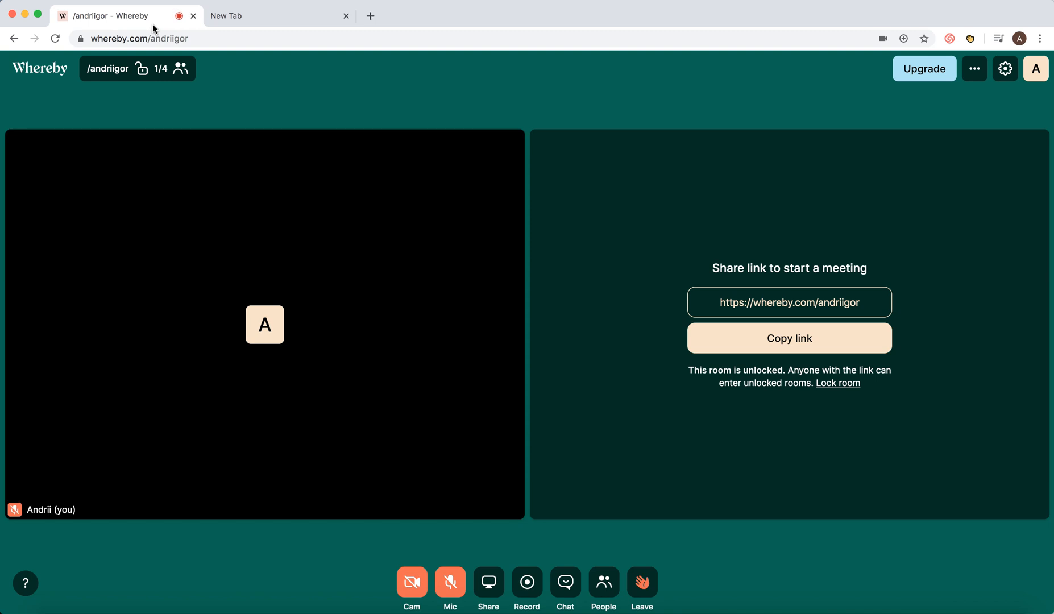
mouse_move(507, 468)
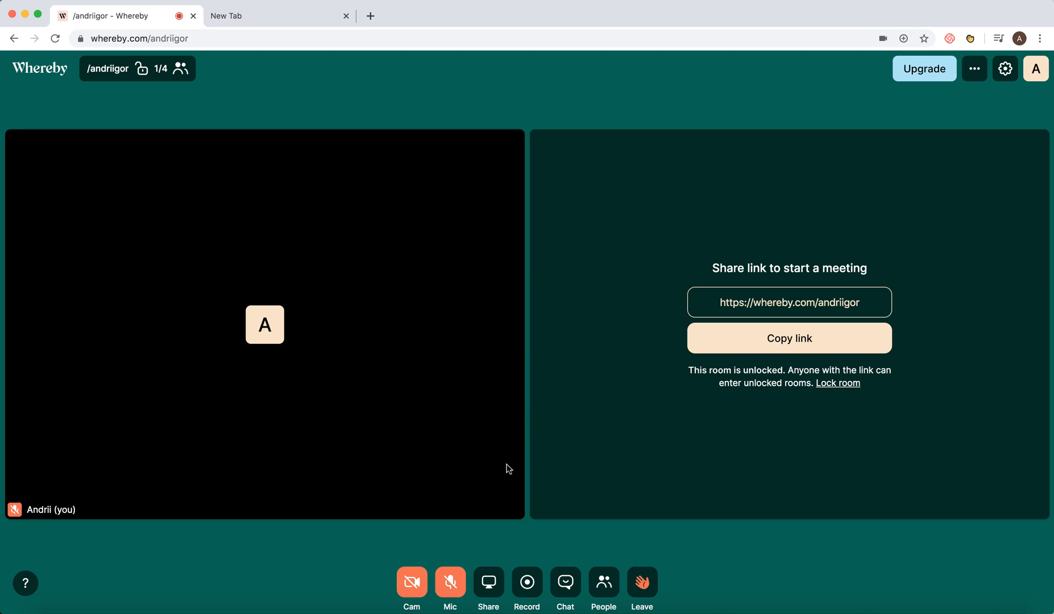